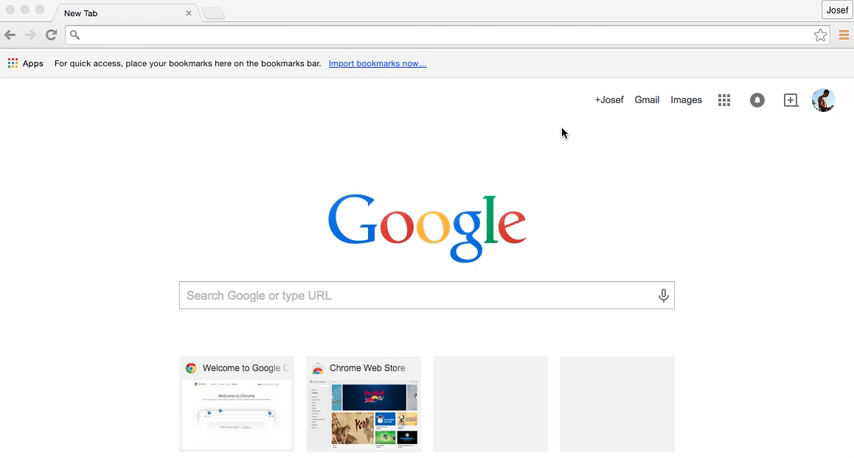
mouse_move(194, 74)
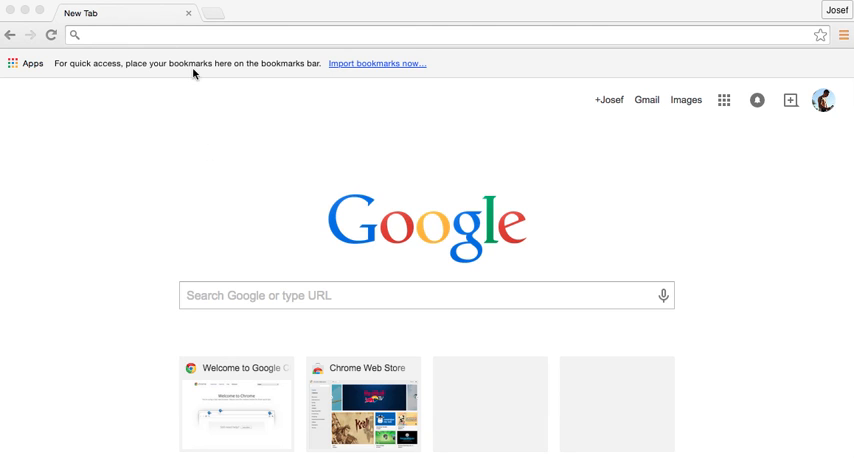
mouse_move(380, 135)
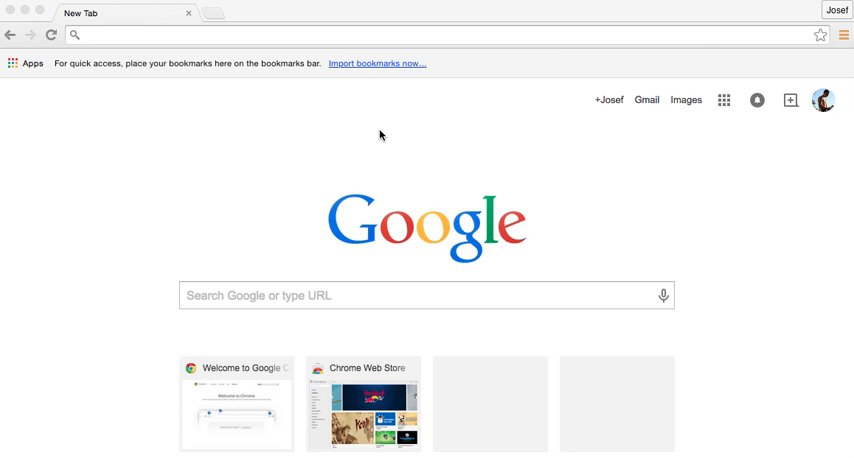
Google 'chrome store' and open the Chrome Web Store result.
click(148, 35)
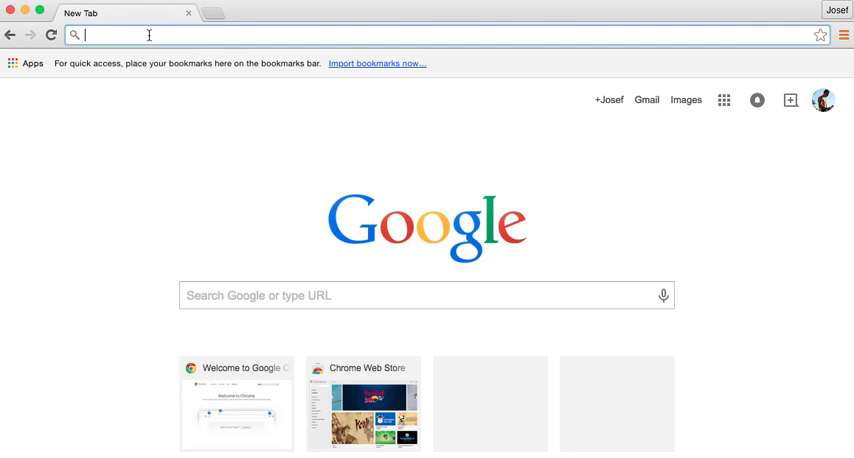
mouse_move(265, 30)
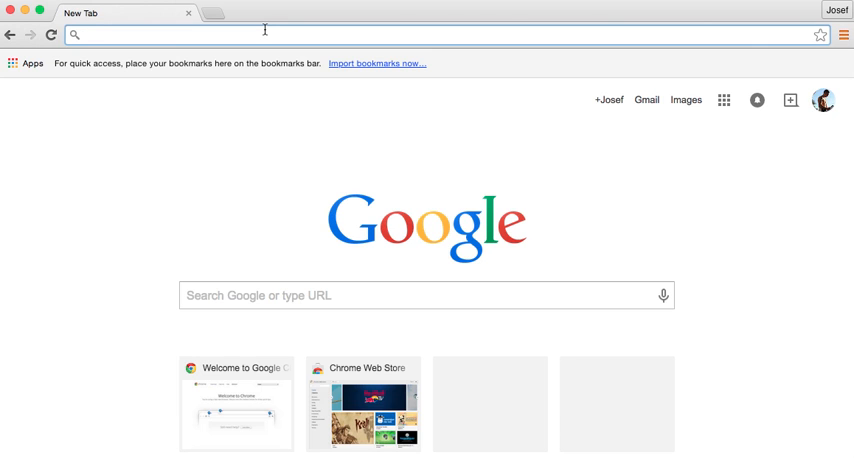
text(shrome)
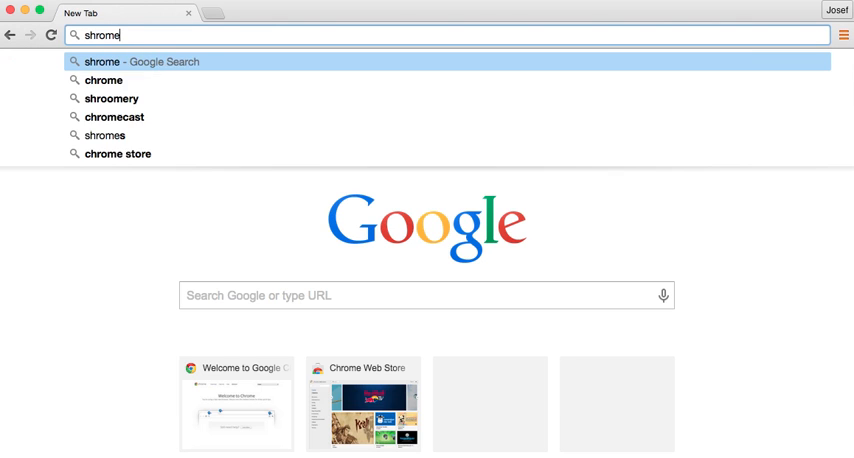
text(chrome)
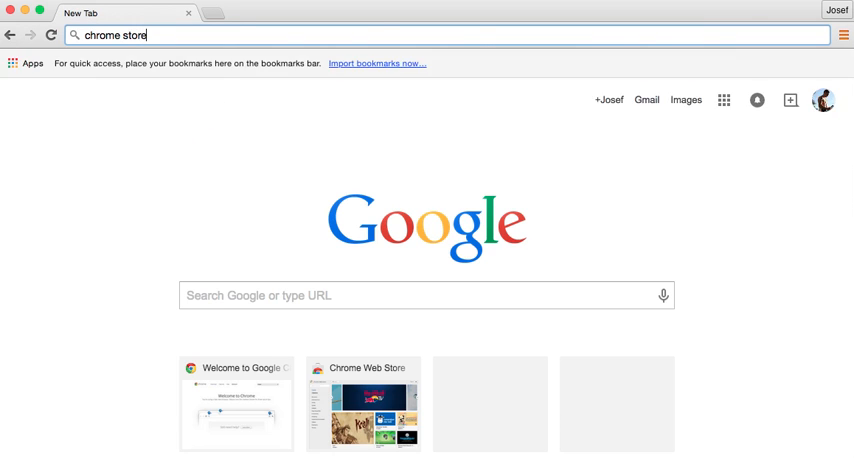
key(enter)
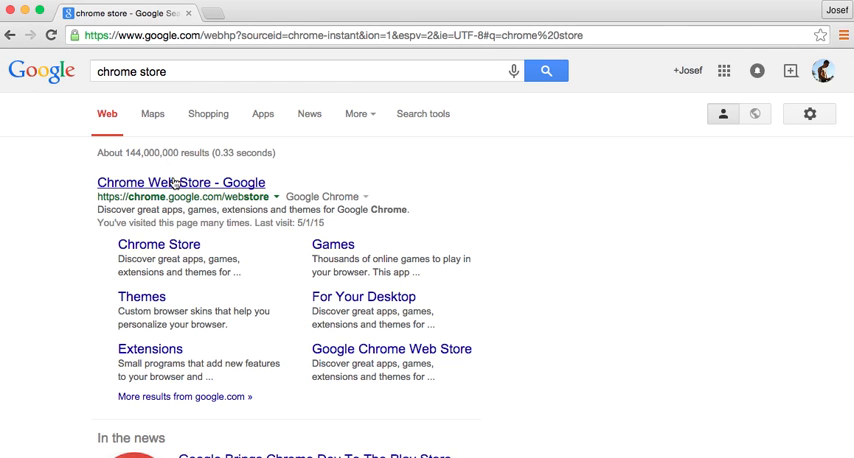
click(180, 182)
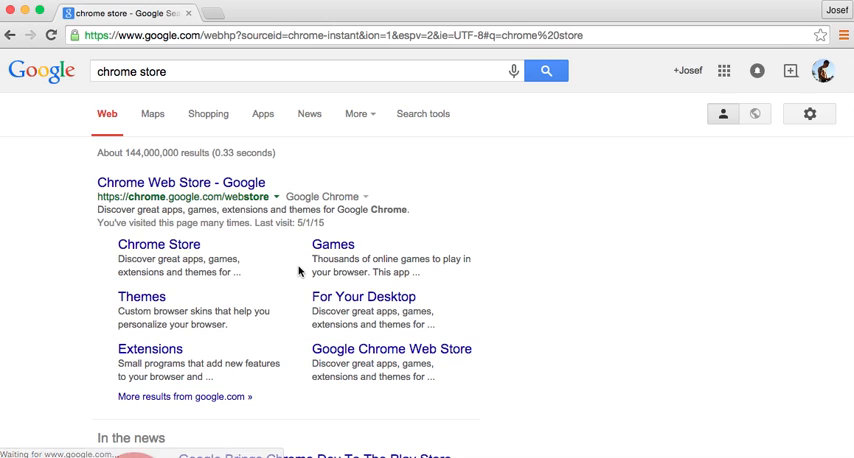
click(180, 182)
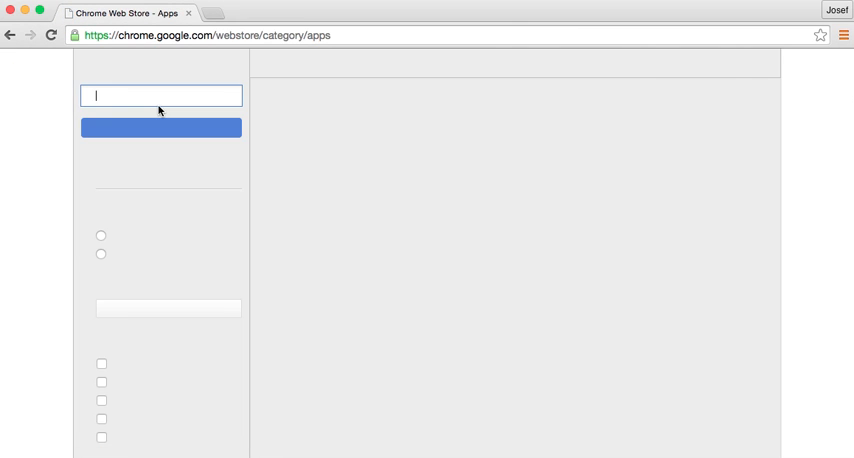
Find Screencastify (Screen Video Recorder) in the store and start installing it.
text(screencastify)
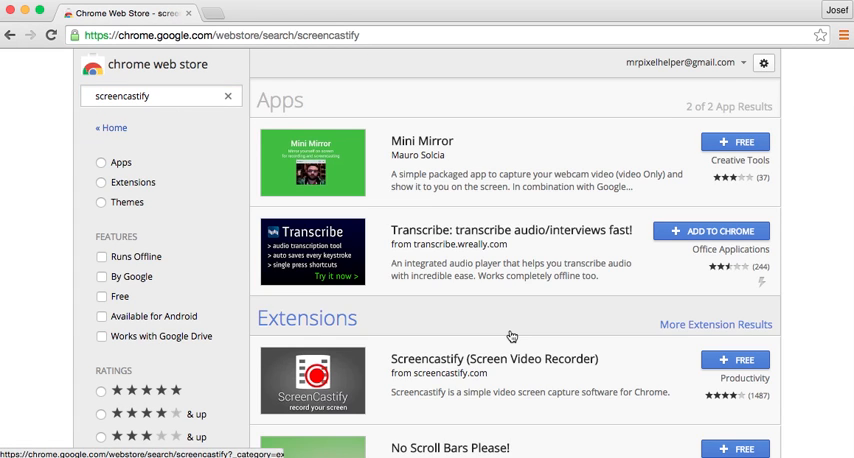
scroll(down, 3)
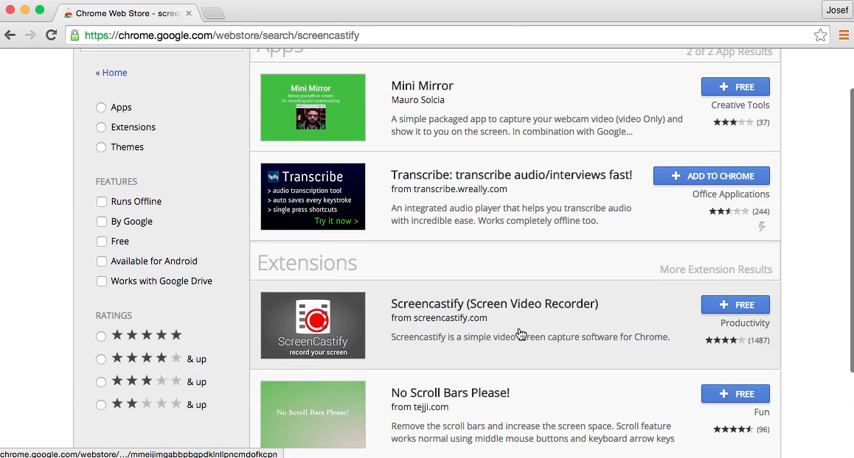
click(735, 304)
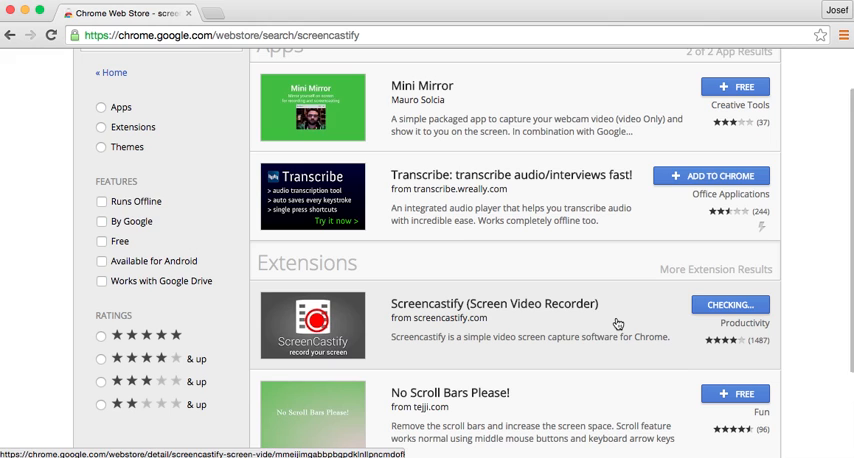
click(730, 305)
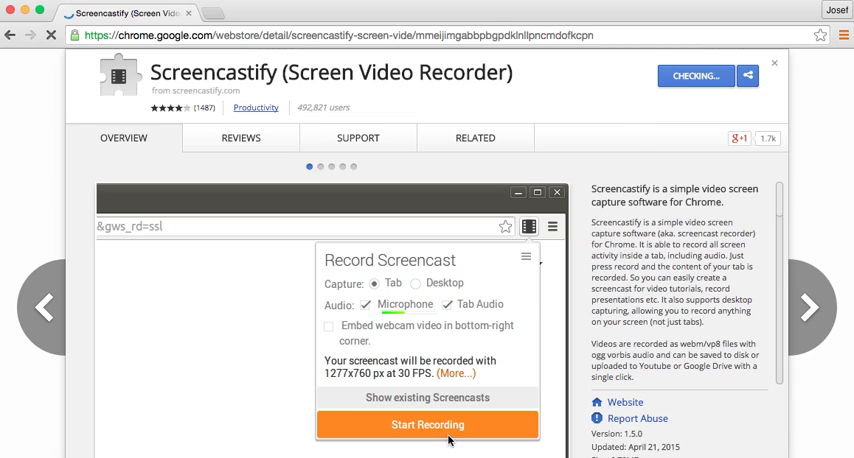
mouse_move(596, 107)
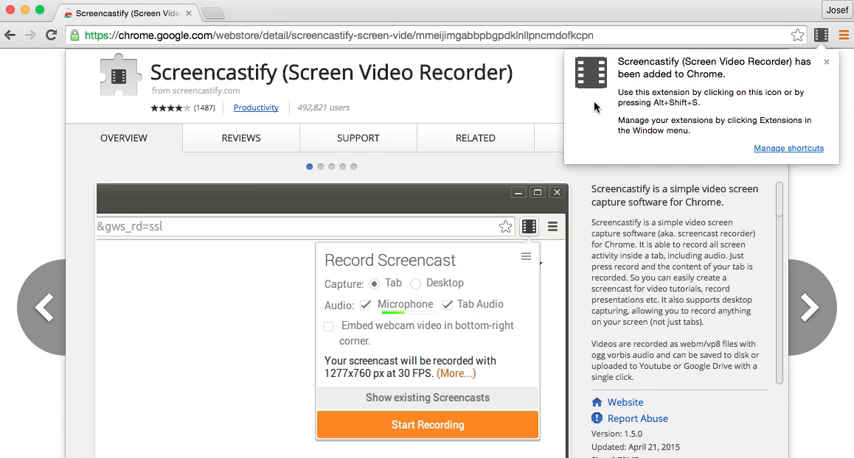
Confirm adding Screencastify, then launch it from the toolbar.
click(427, 424)
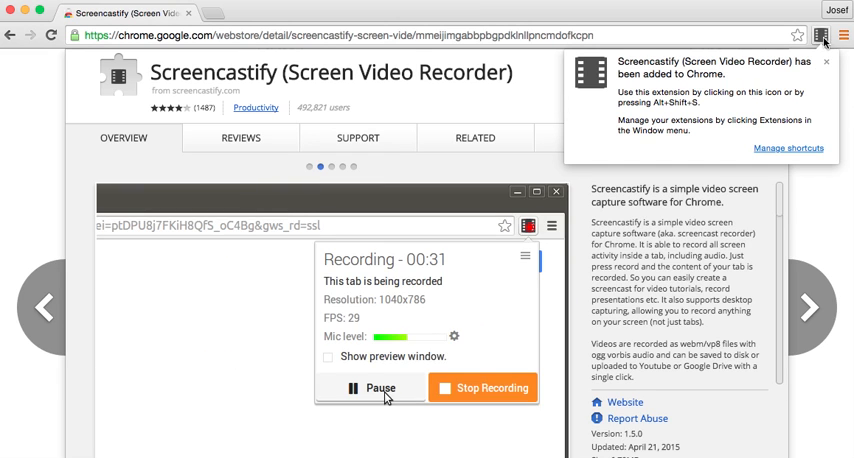
click(827, 61)
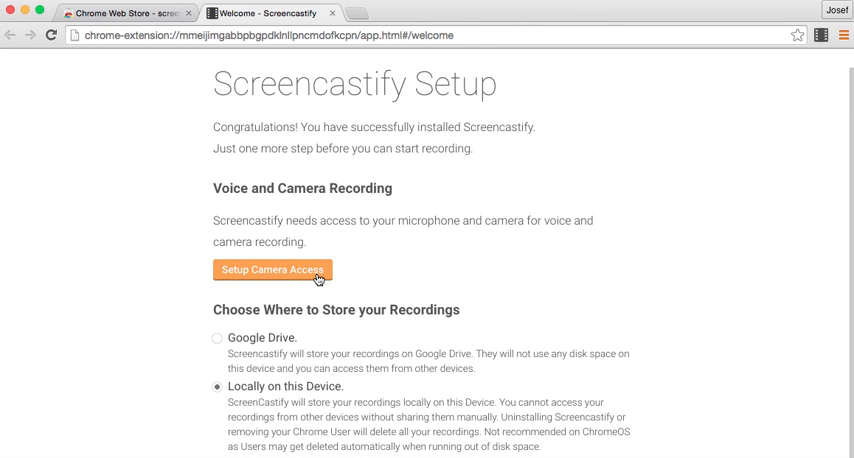
Grant camera access and finish setup with recordings stored locally on this device.
click(271, 270)
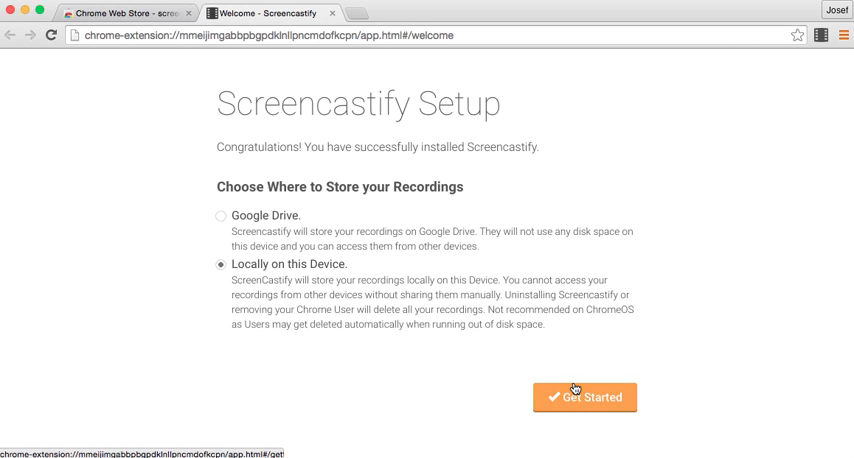
click(584, 397)
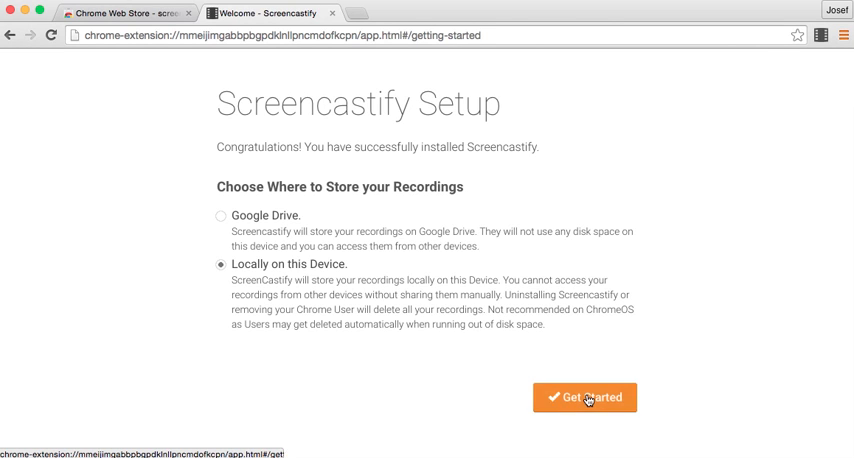
click(584, 397)
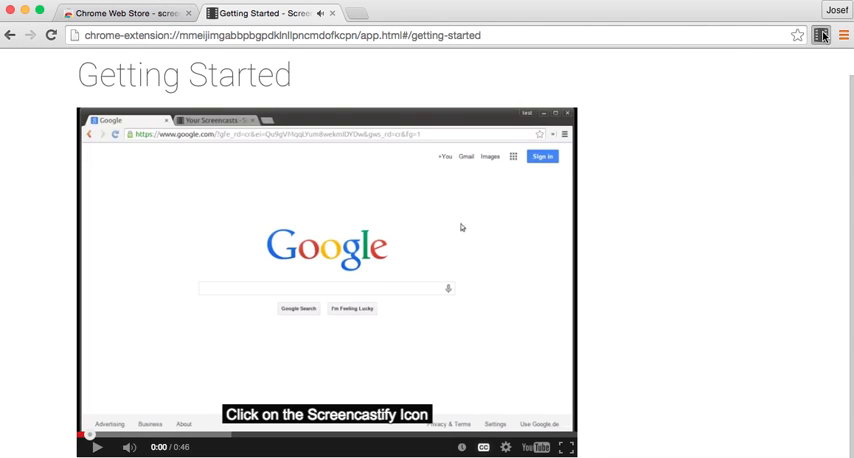
Open the Record Screencast popup from the Screencastify toolbar icon.
click(821, 35)
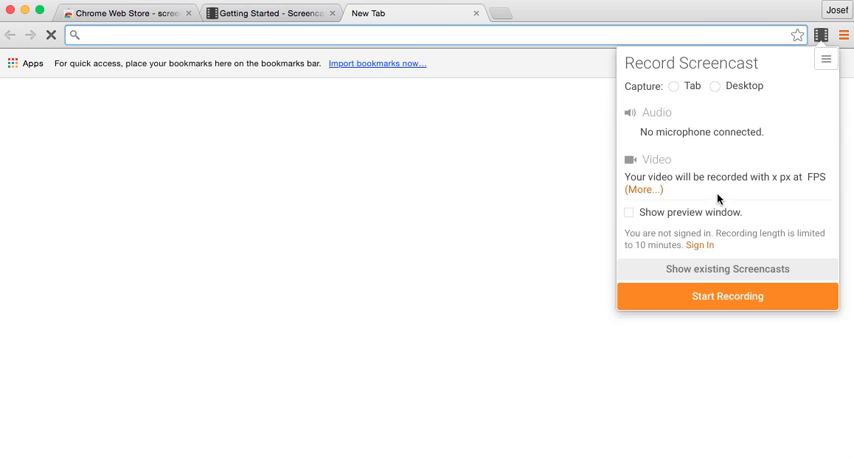
Expand the extra video options and toggle Limit Resolution on, then off.
click(673, 86)
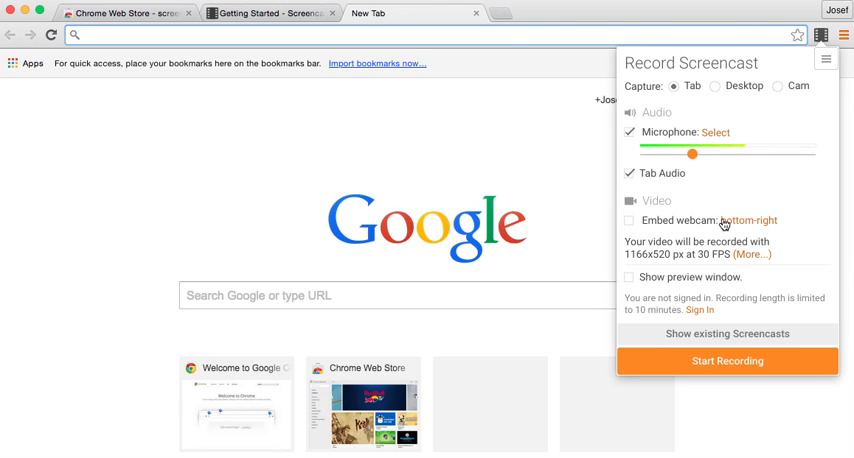
click(749, 220)
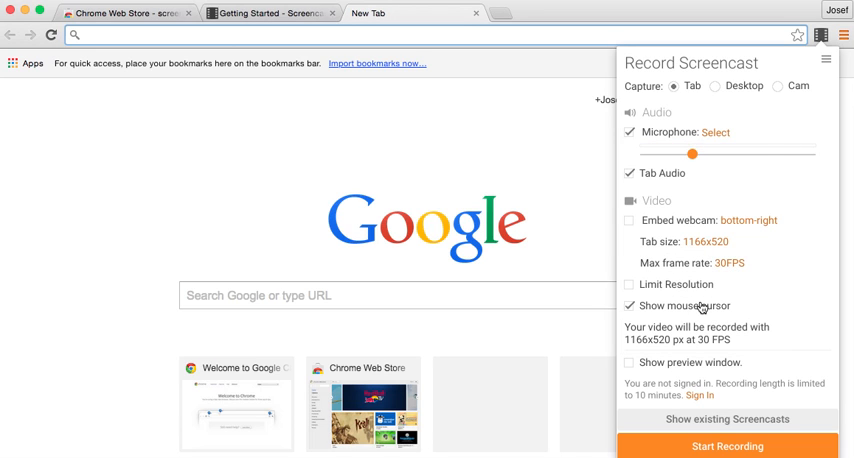
click(630, 285)
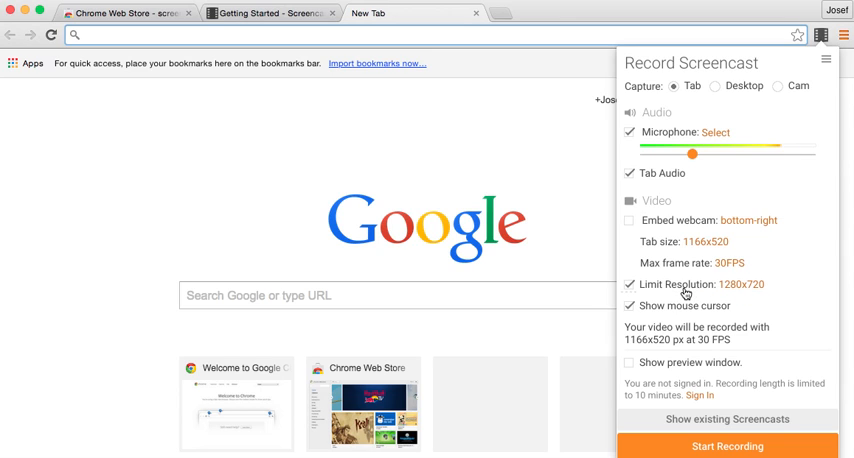
click(630, 284)
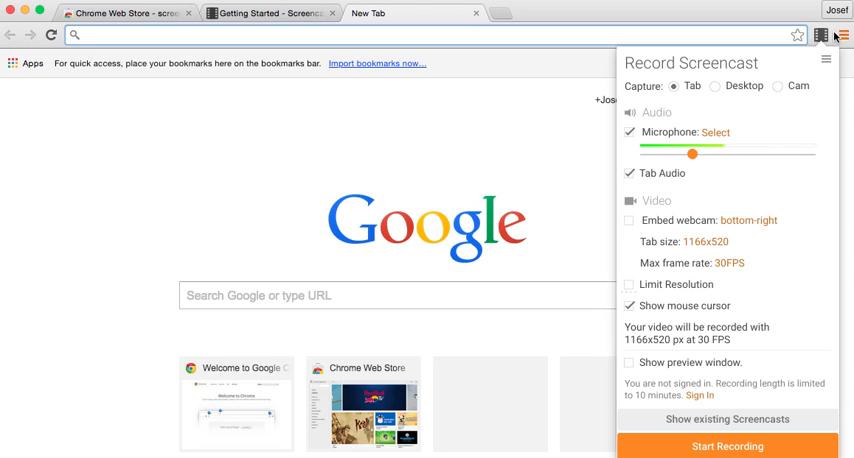
mouse_move(822, 35)
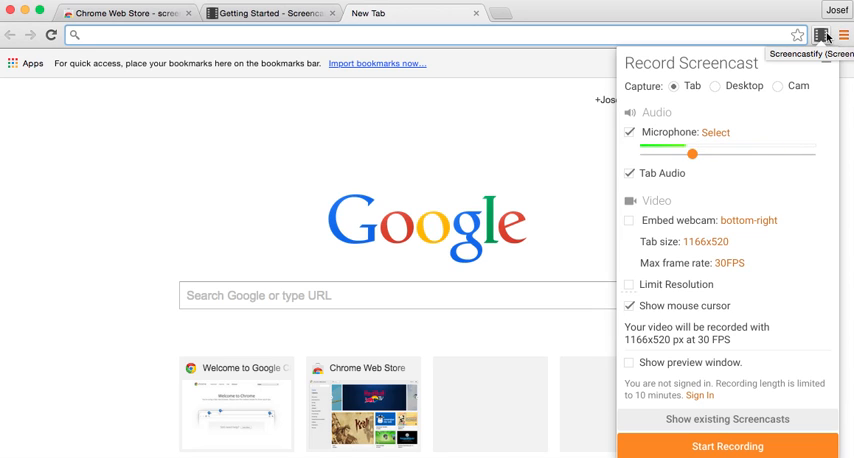